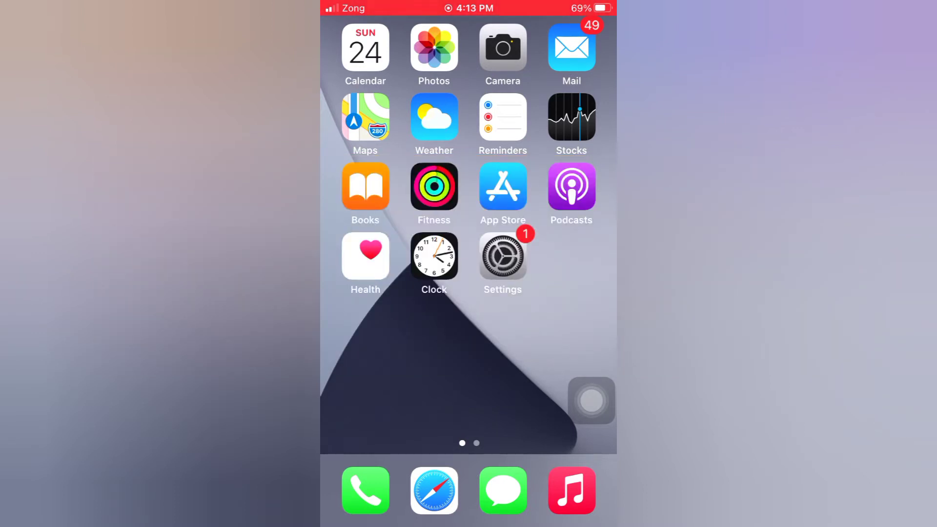
Turn off Screen Time, confirming the prompt, then go back to the home screen
left_click(502, 256)
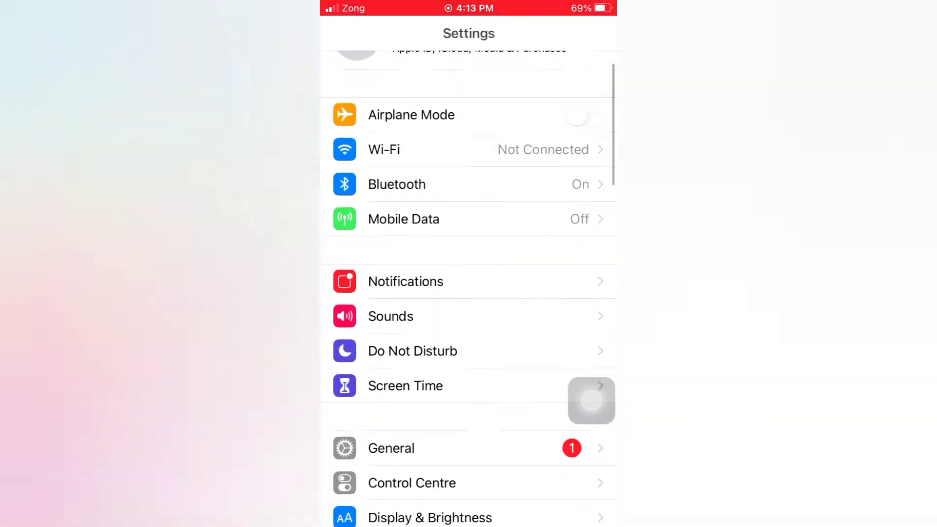
scroll("down", 3)
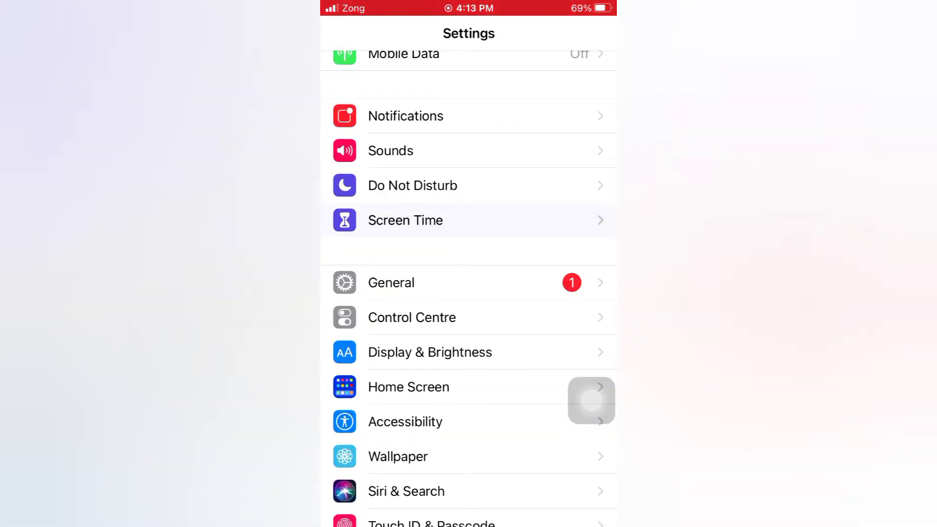
left_click(405, 221)
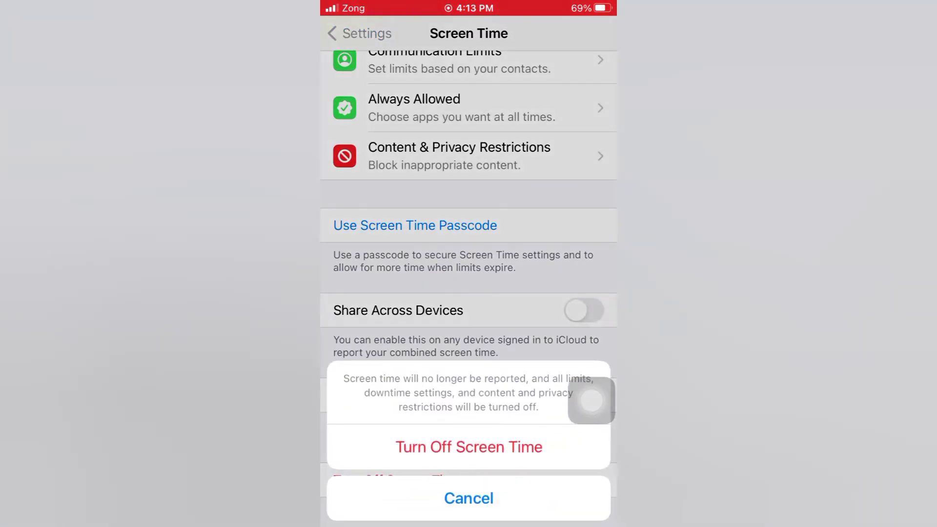
left_click(468, 498)
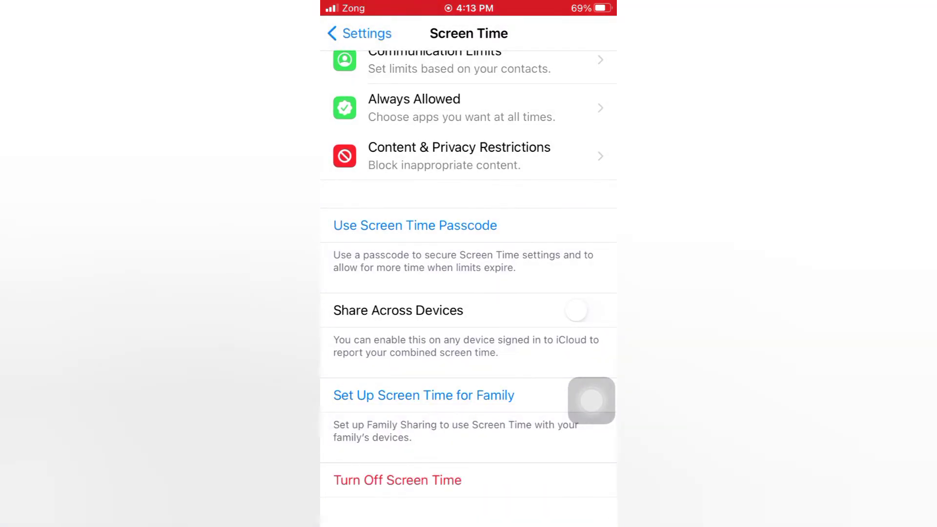
left_click(397, 480)
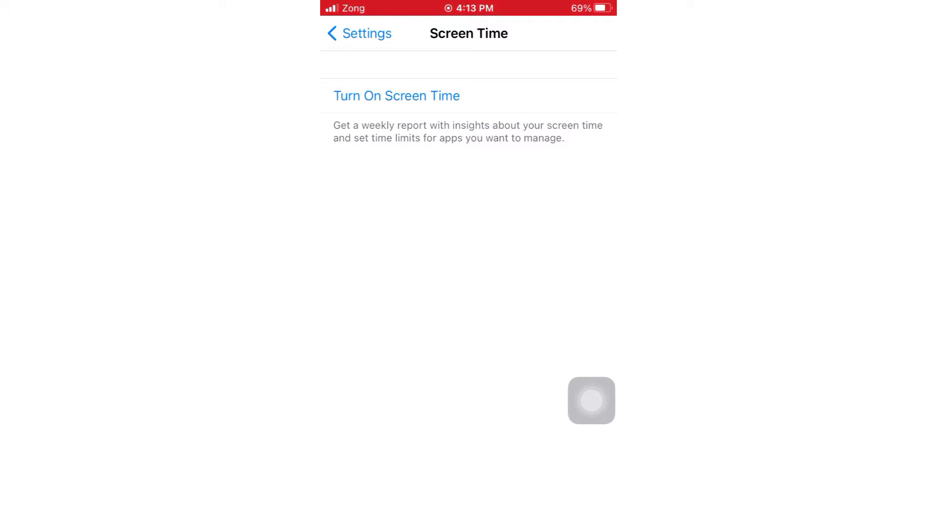
left_click(359, 33)
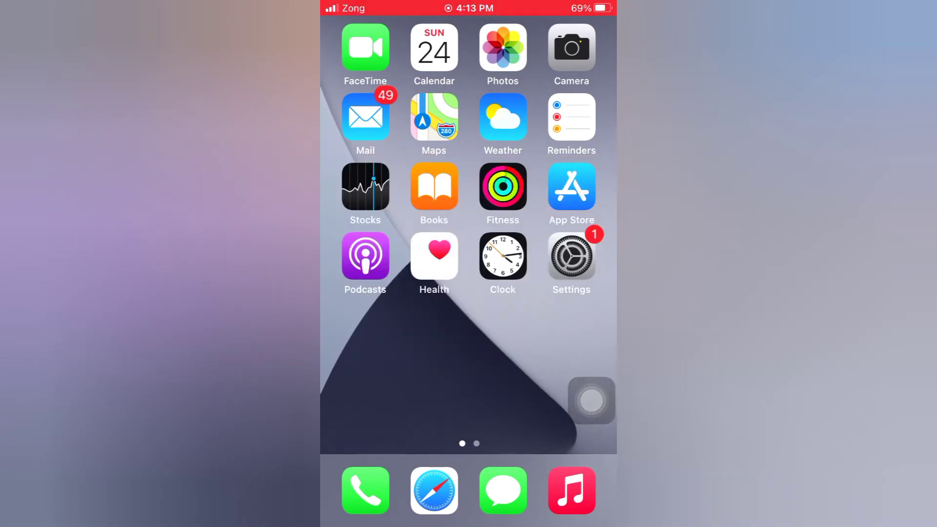
Choose Reset All Settings under General > Reset and confirm the reset
left_click(570, 256)
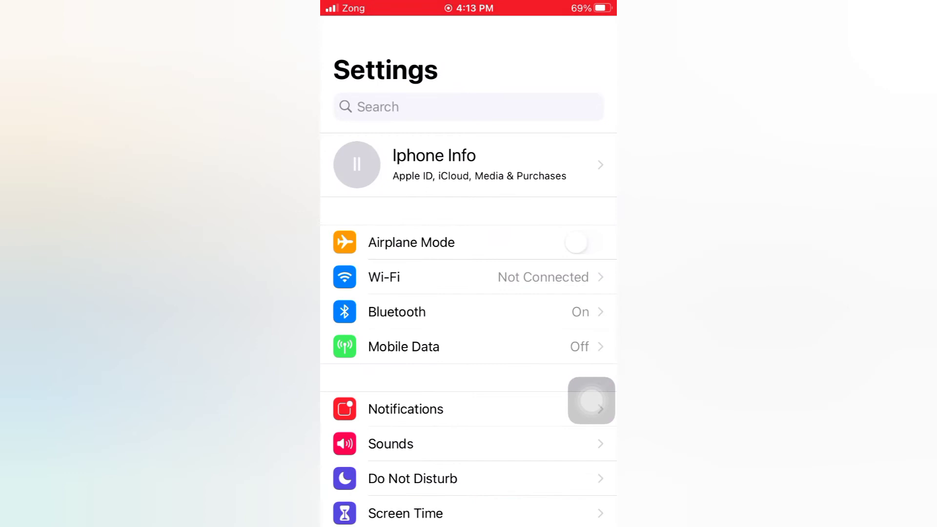
scroll("down", 3)
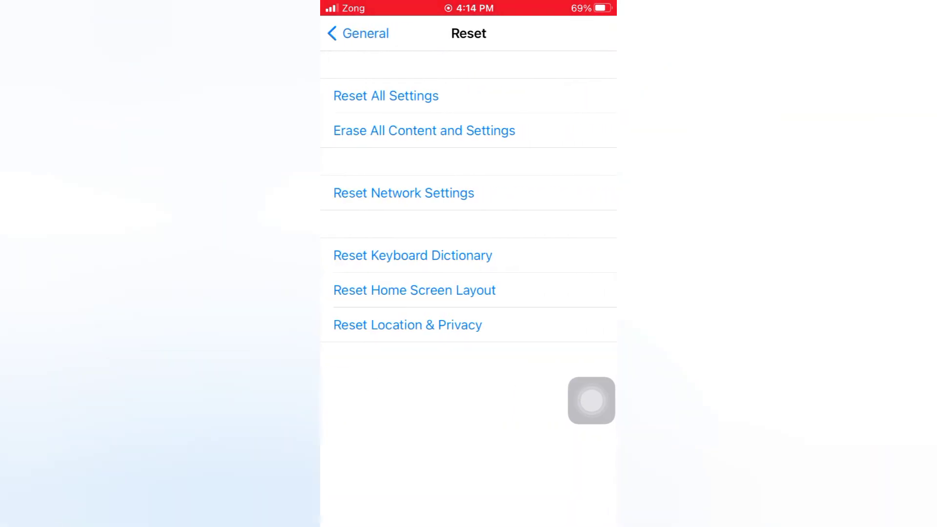
left_click(385, 95)
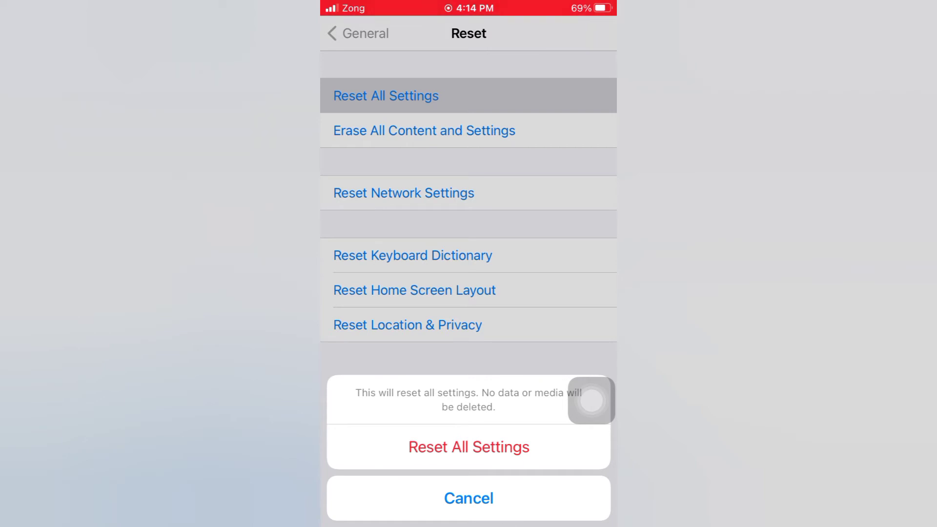
left_click(469, 498)
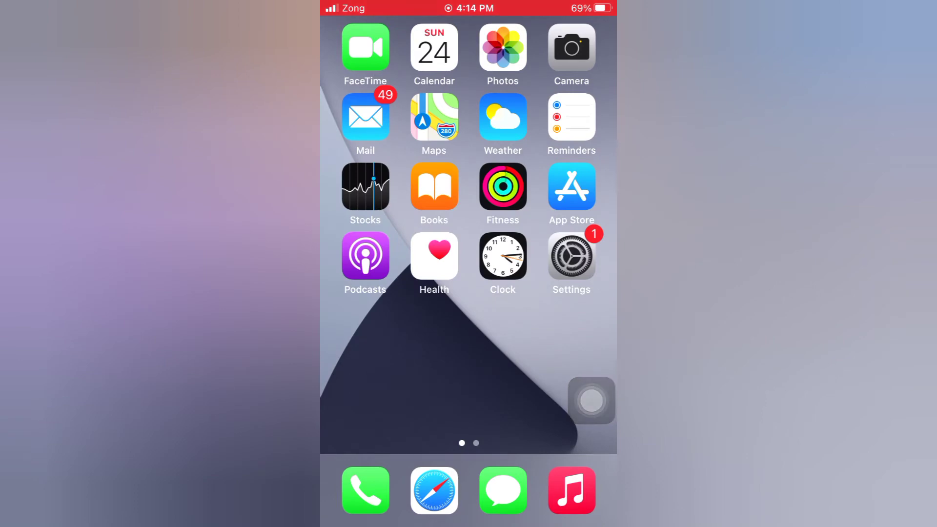
Set the time zone to Islamabad, Pakistan and enable Set Automatically for date and time
left_click(570, 256)
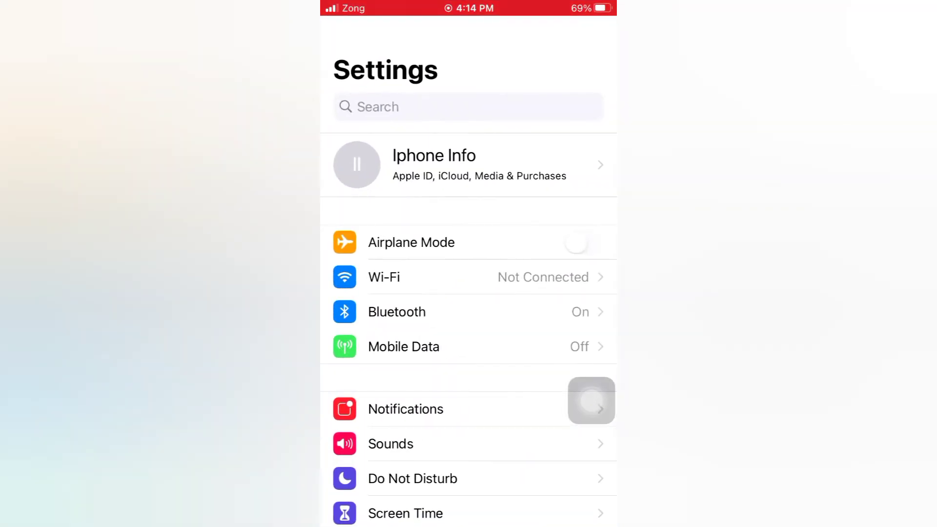
scroll("down", 3)
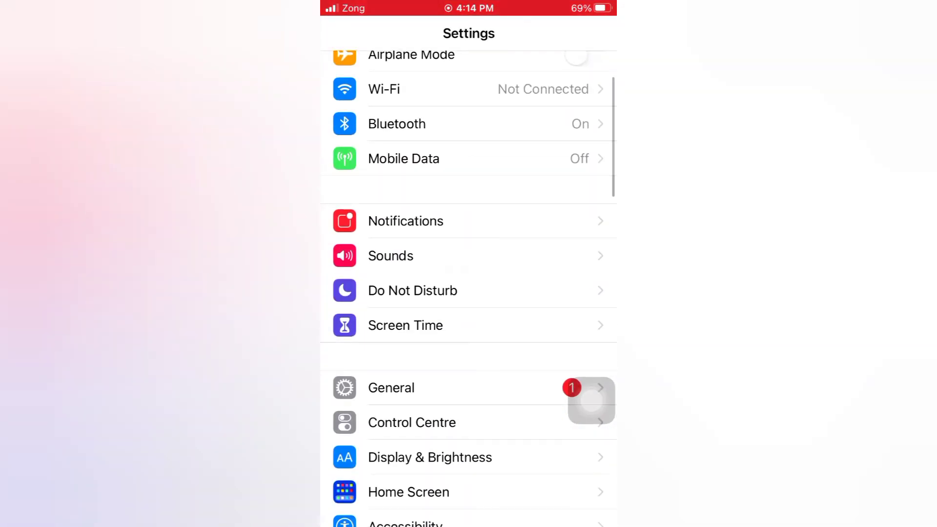
left_click(392, 388)
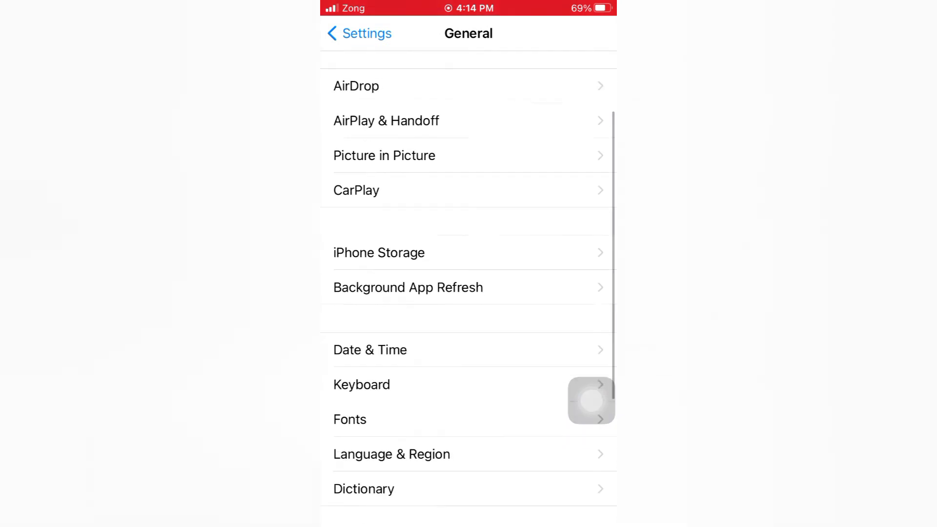
left_click(370, 350)
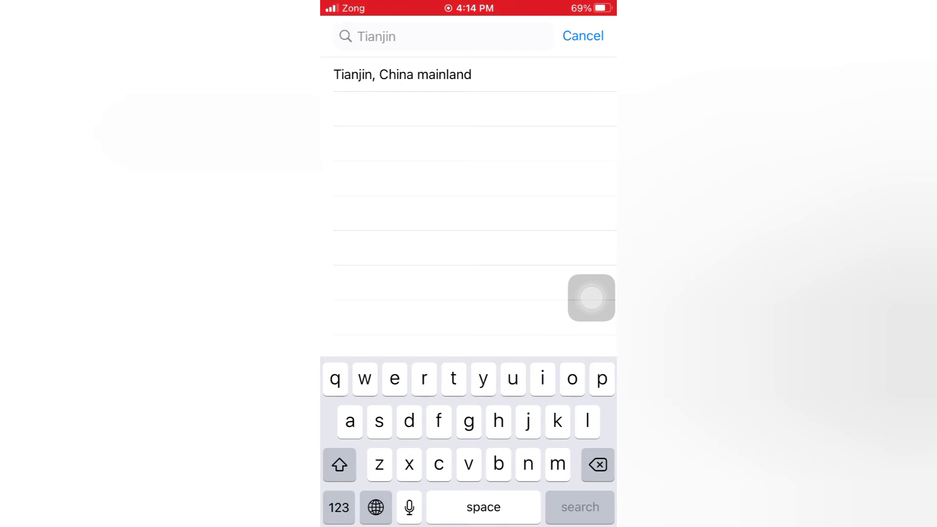
type("isl")
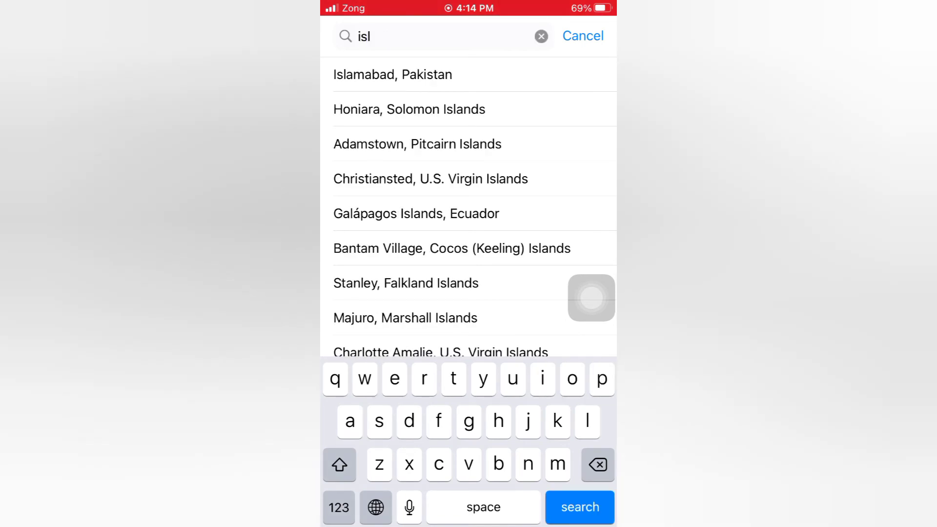
left_click(394, 74)
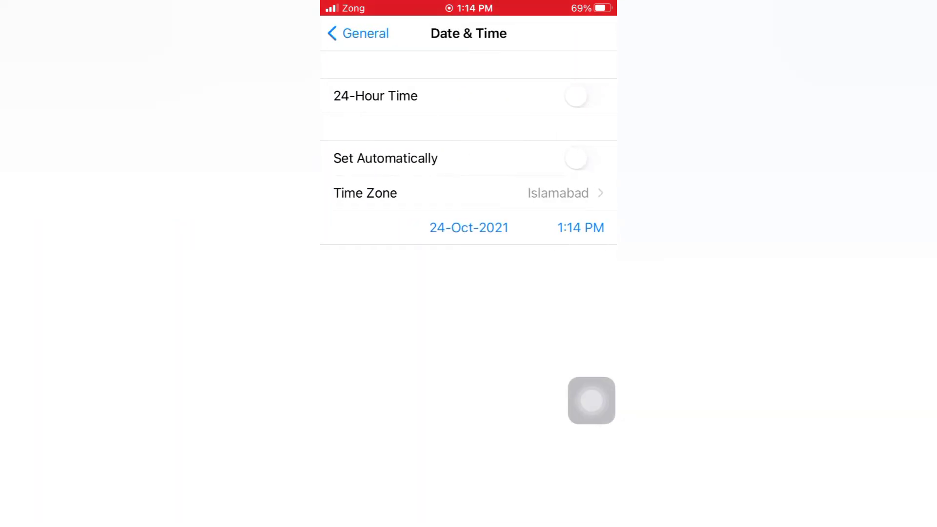
left_click(584, 158)
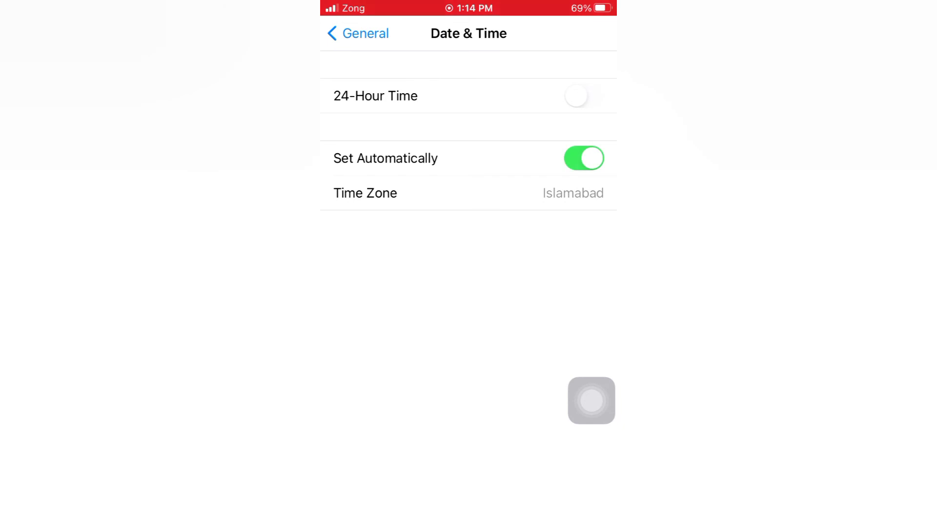
left_click(357, 33)
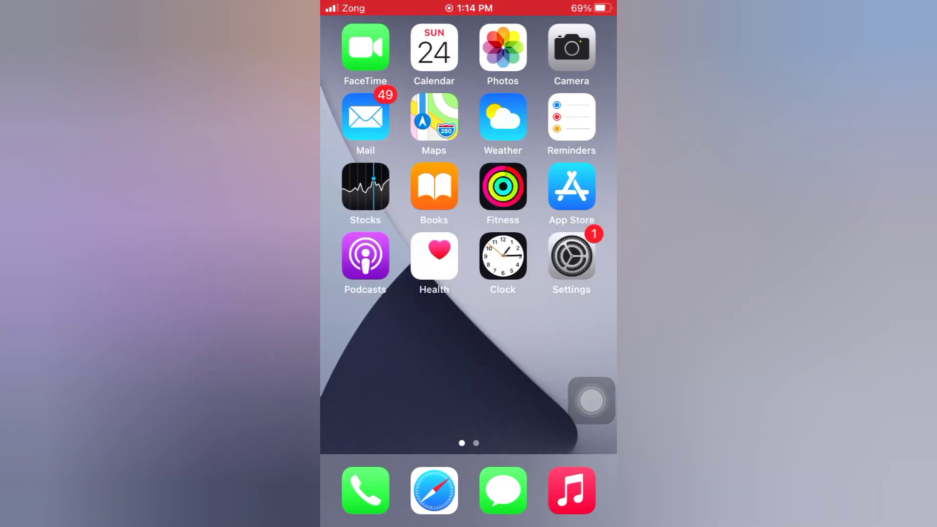
Switch Airplane Mode on and then back off from the main Settings list
left_click(570, 255)
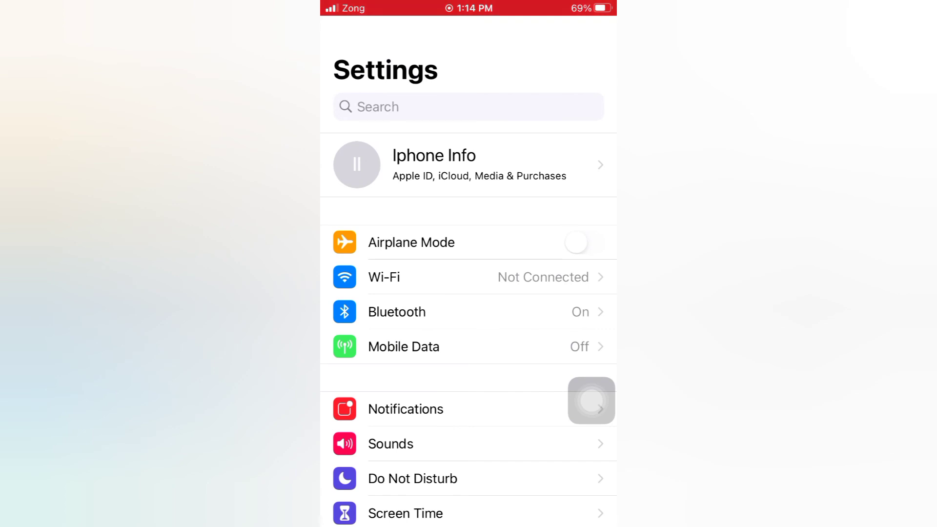
left_click(575, 243)
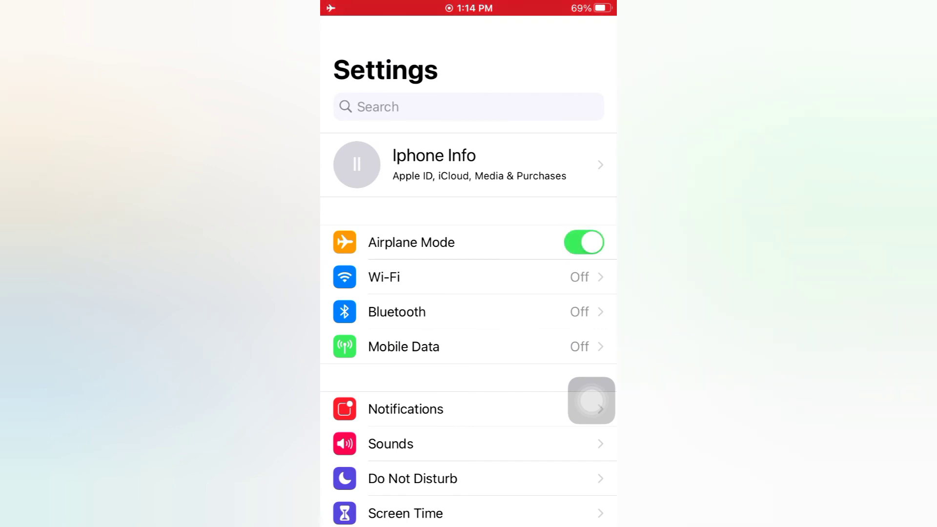
left_click(584, 242)
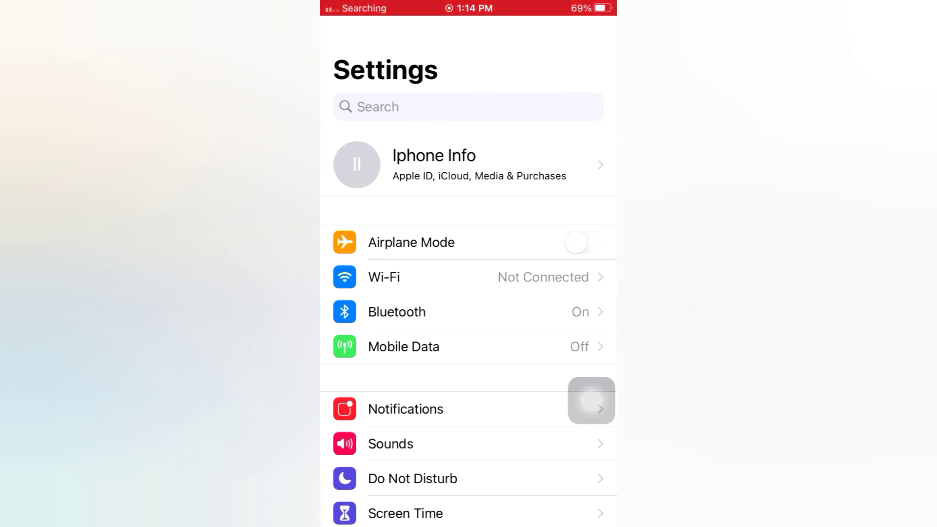